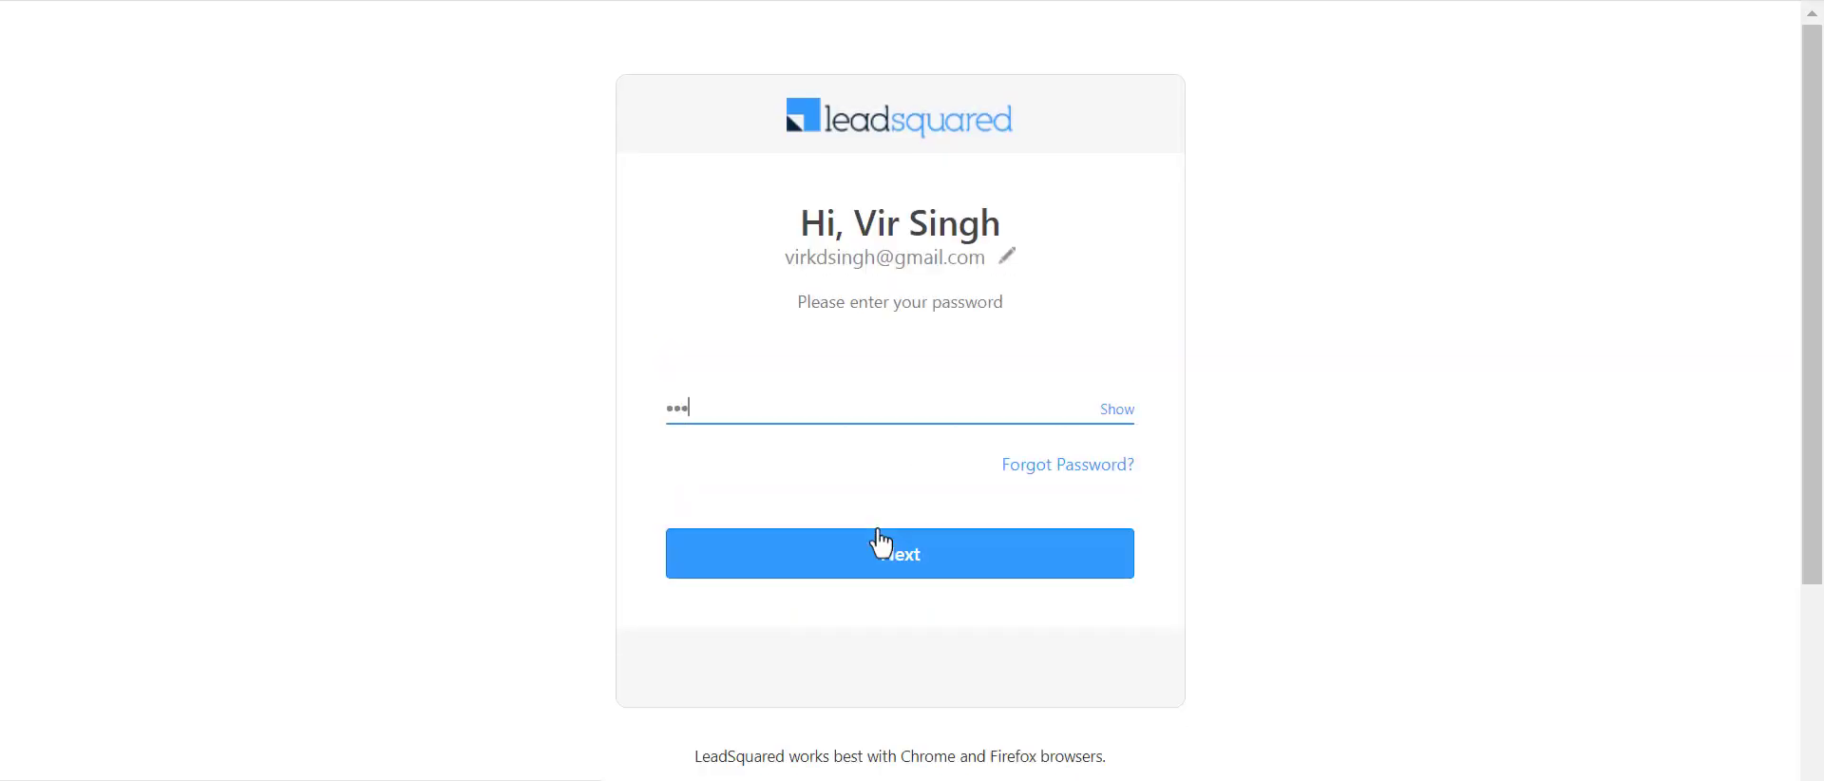
Sign in with the entered password and bring up the top-right account menu
click(885, 555)
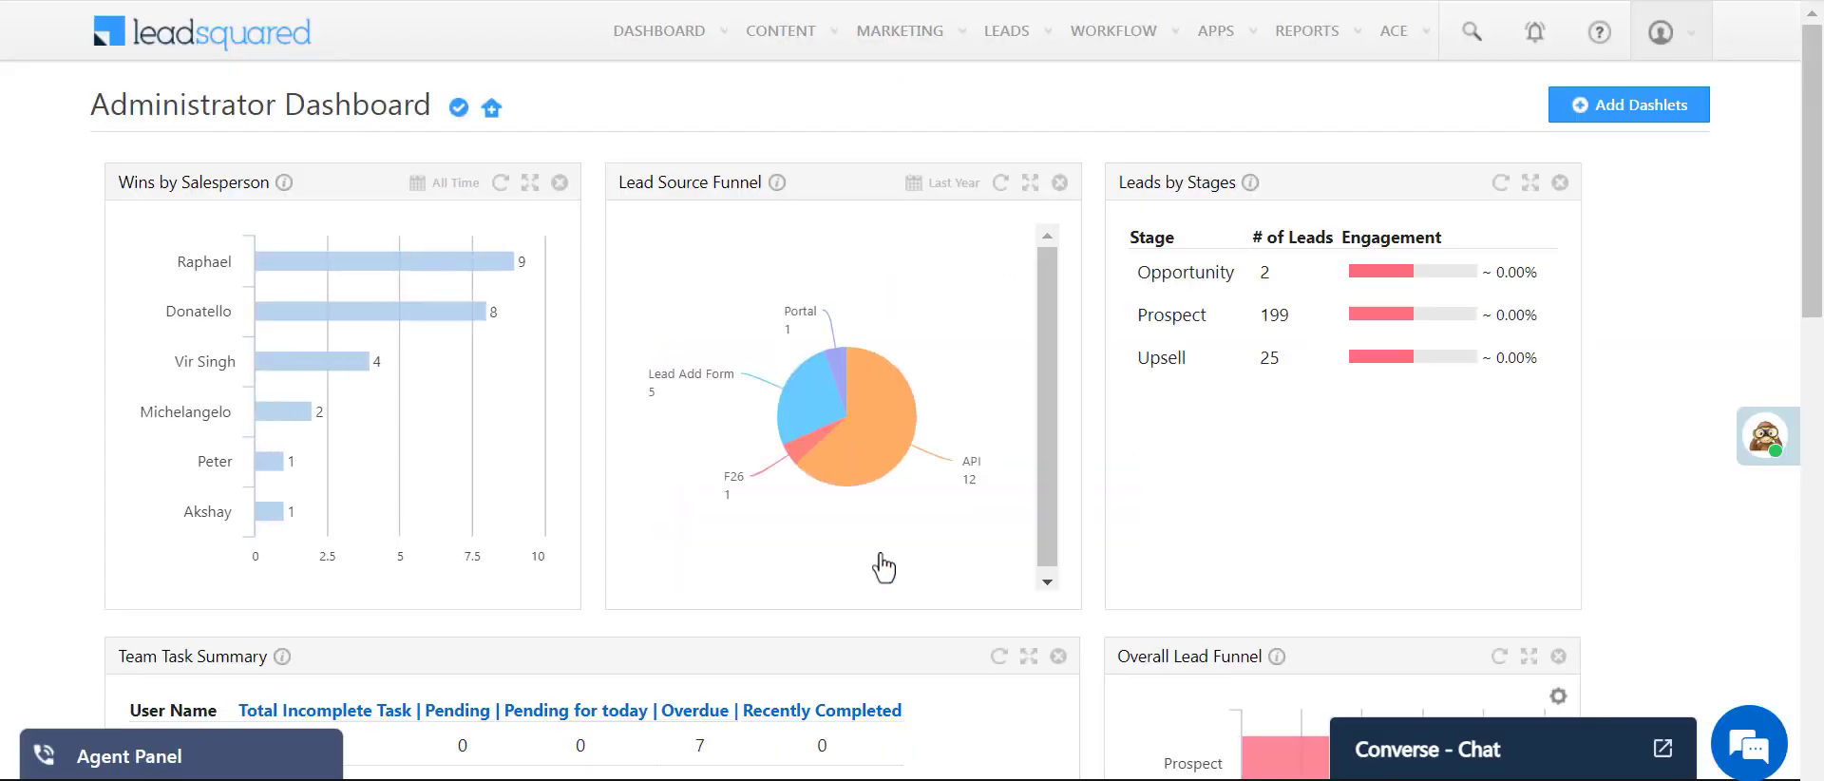
click(1665, 31)
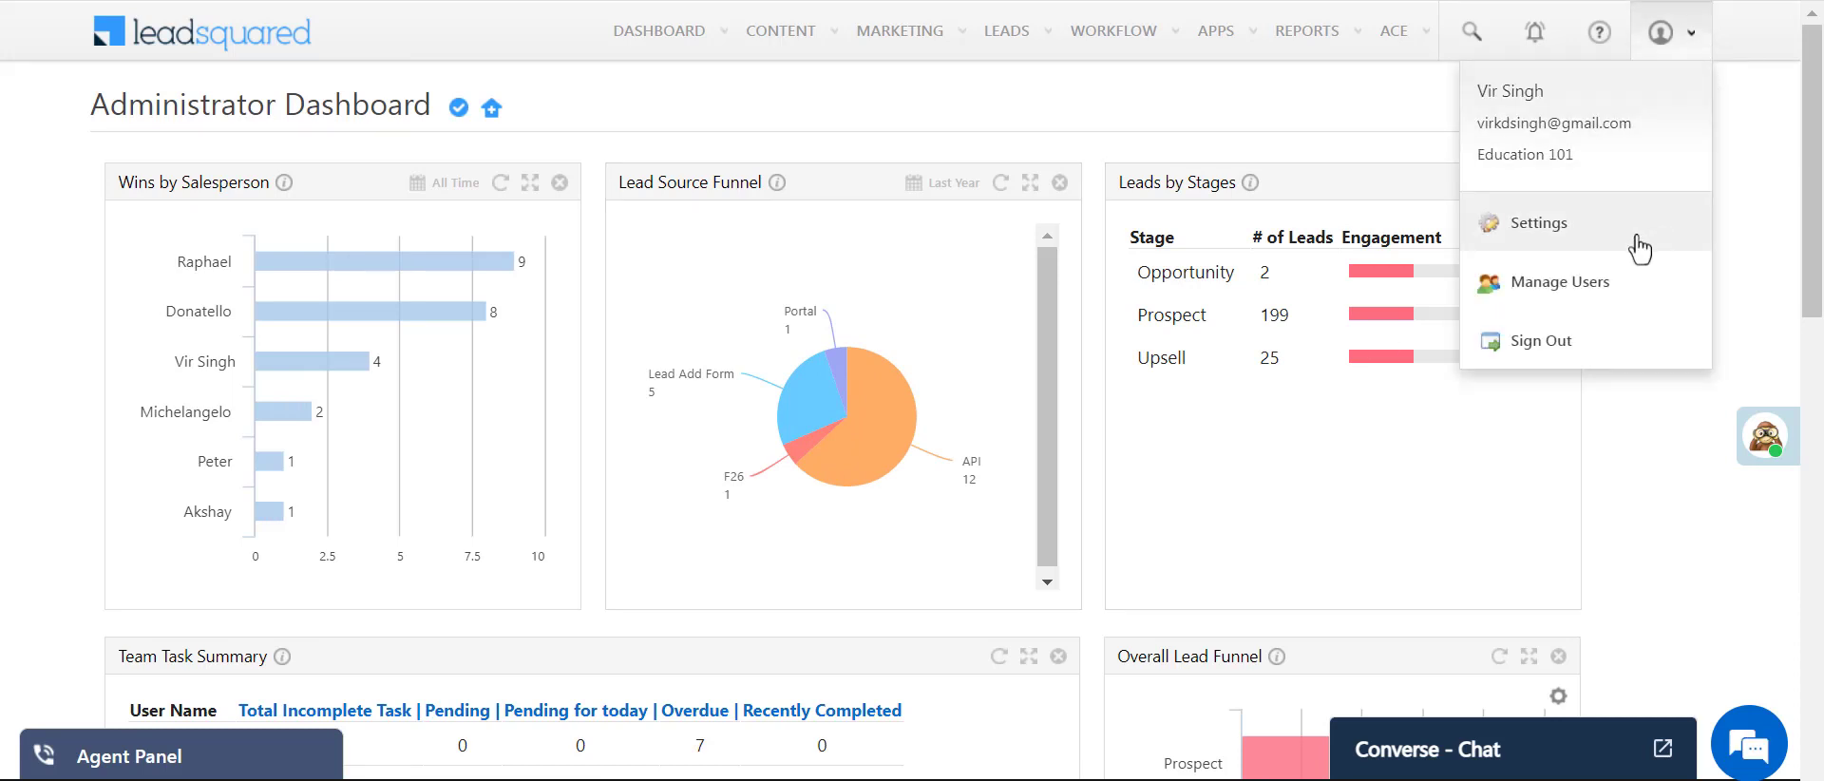
Reach Sales Groups via Settings, name the new group 'Bangalore' and move to its Managers section
click(1539, 223)
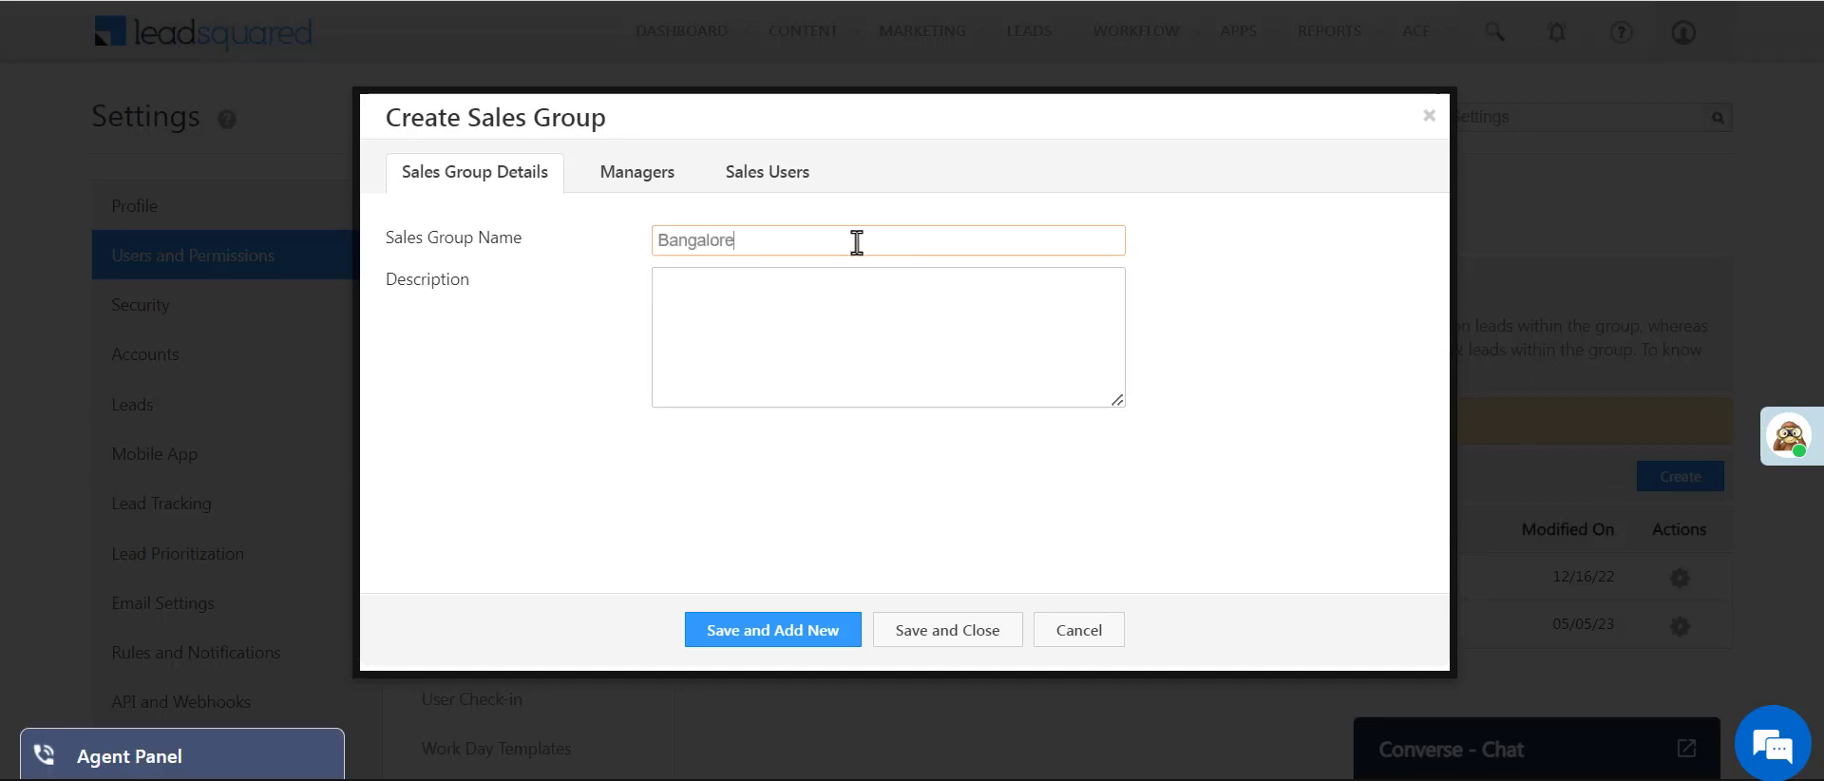
click(636, 171)
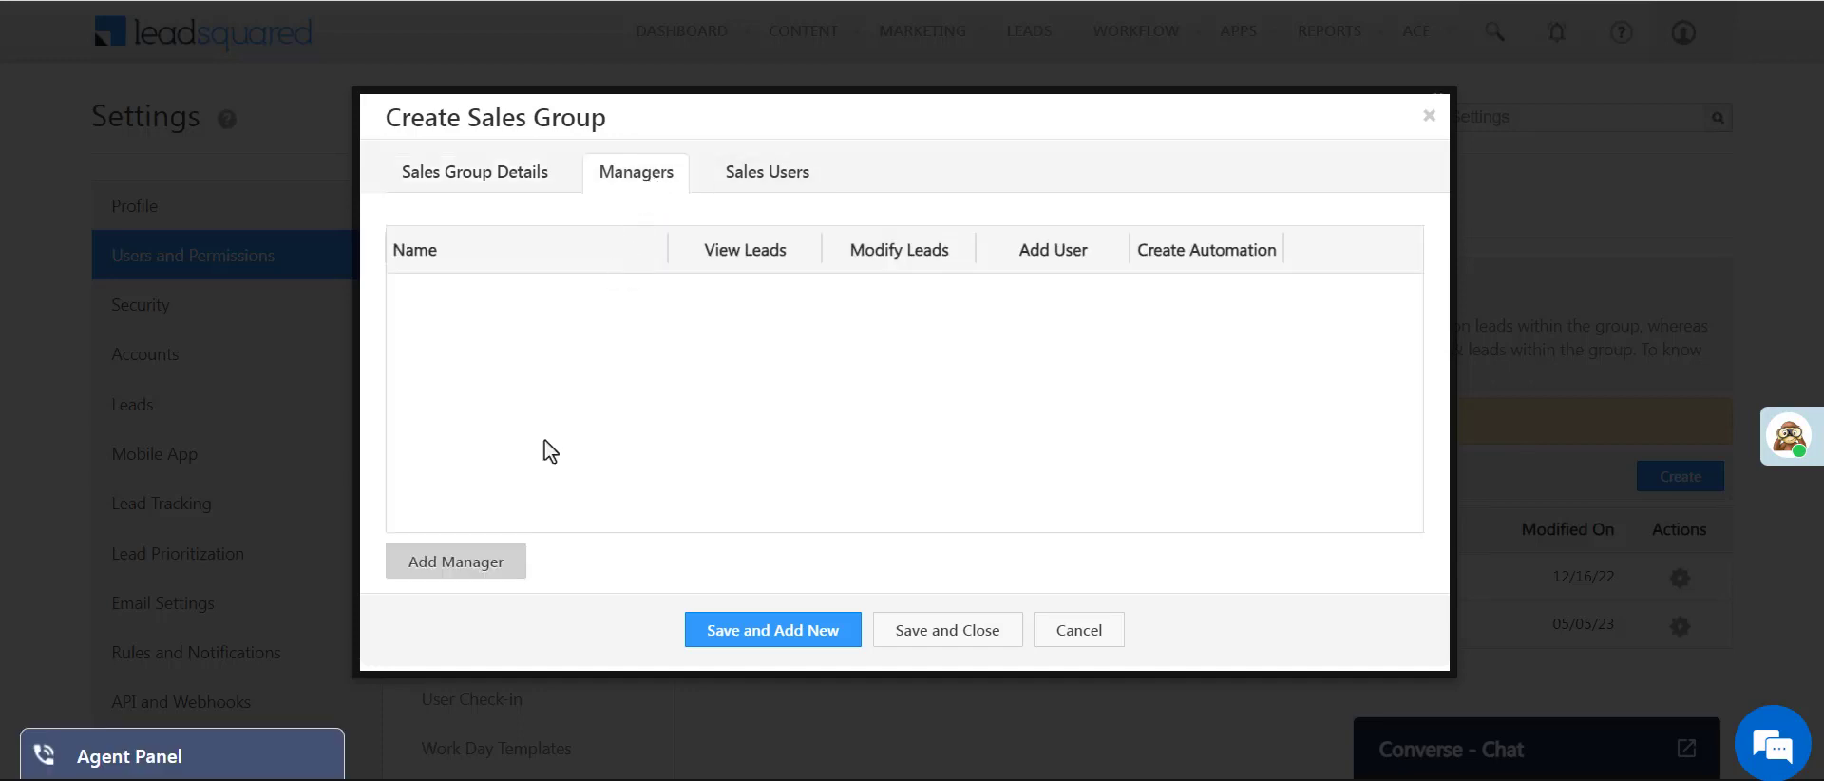
Add Dustin Porier as Bangalore's first manager with View all leads and Modify all leads
click(456, 560)
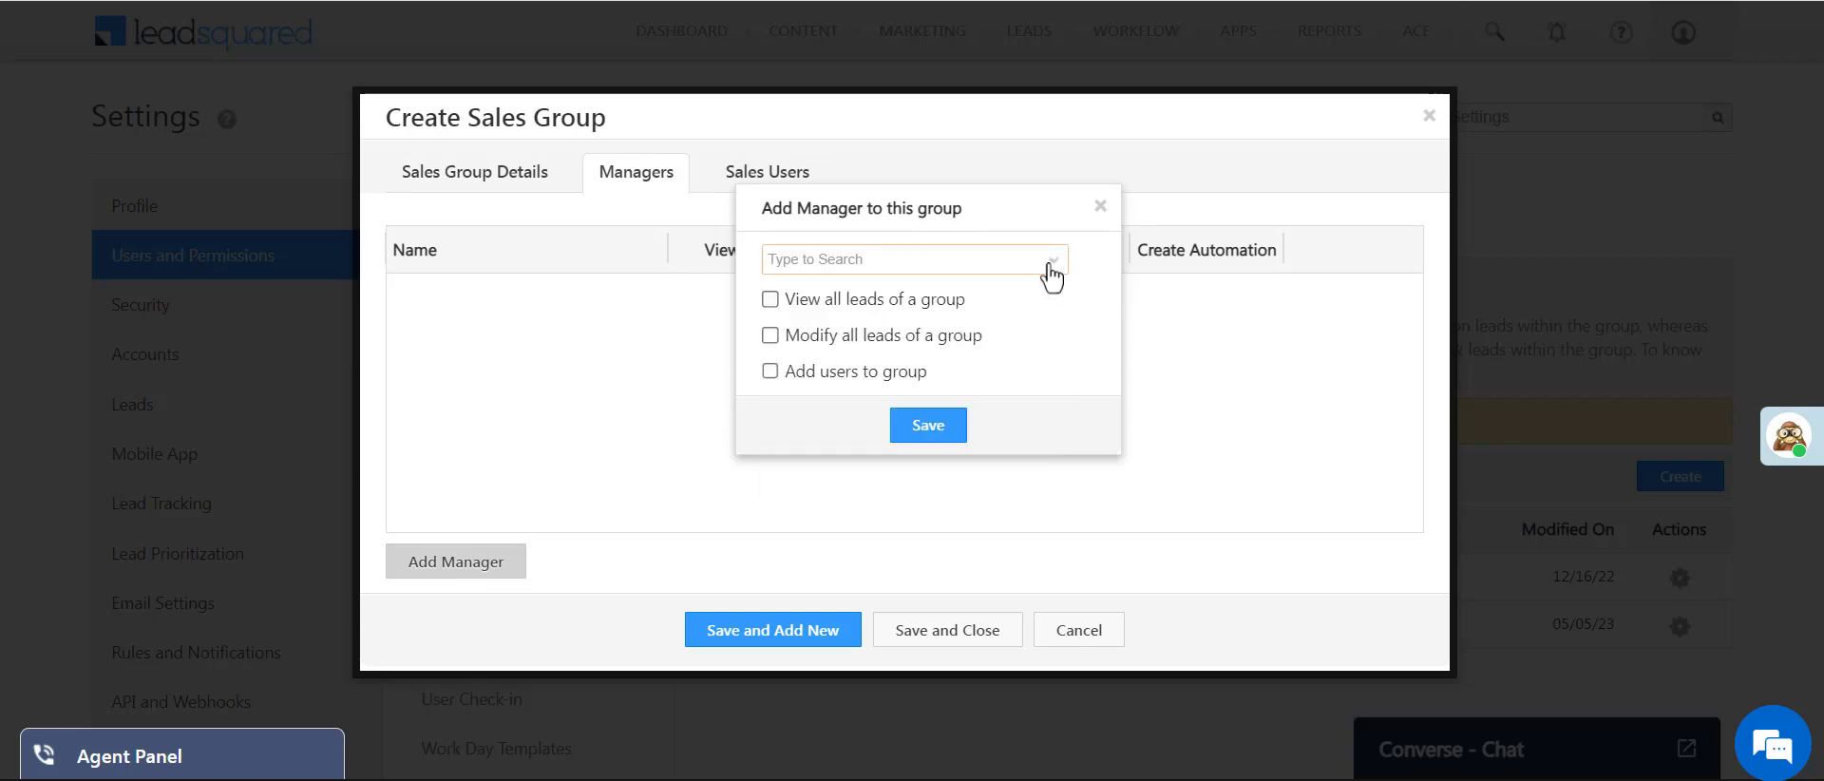
click(770, 300)
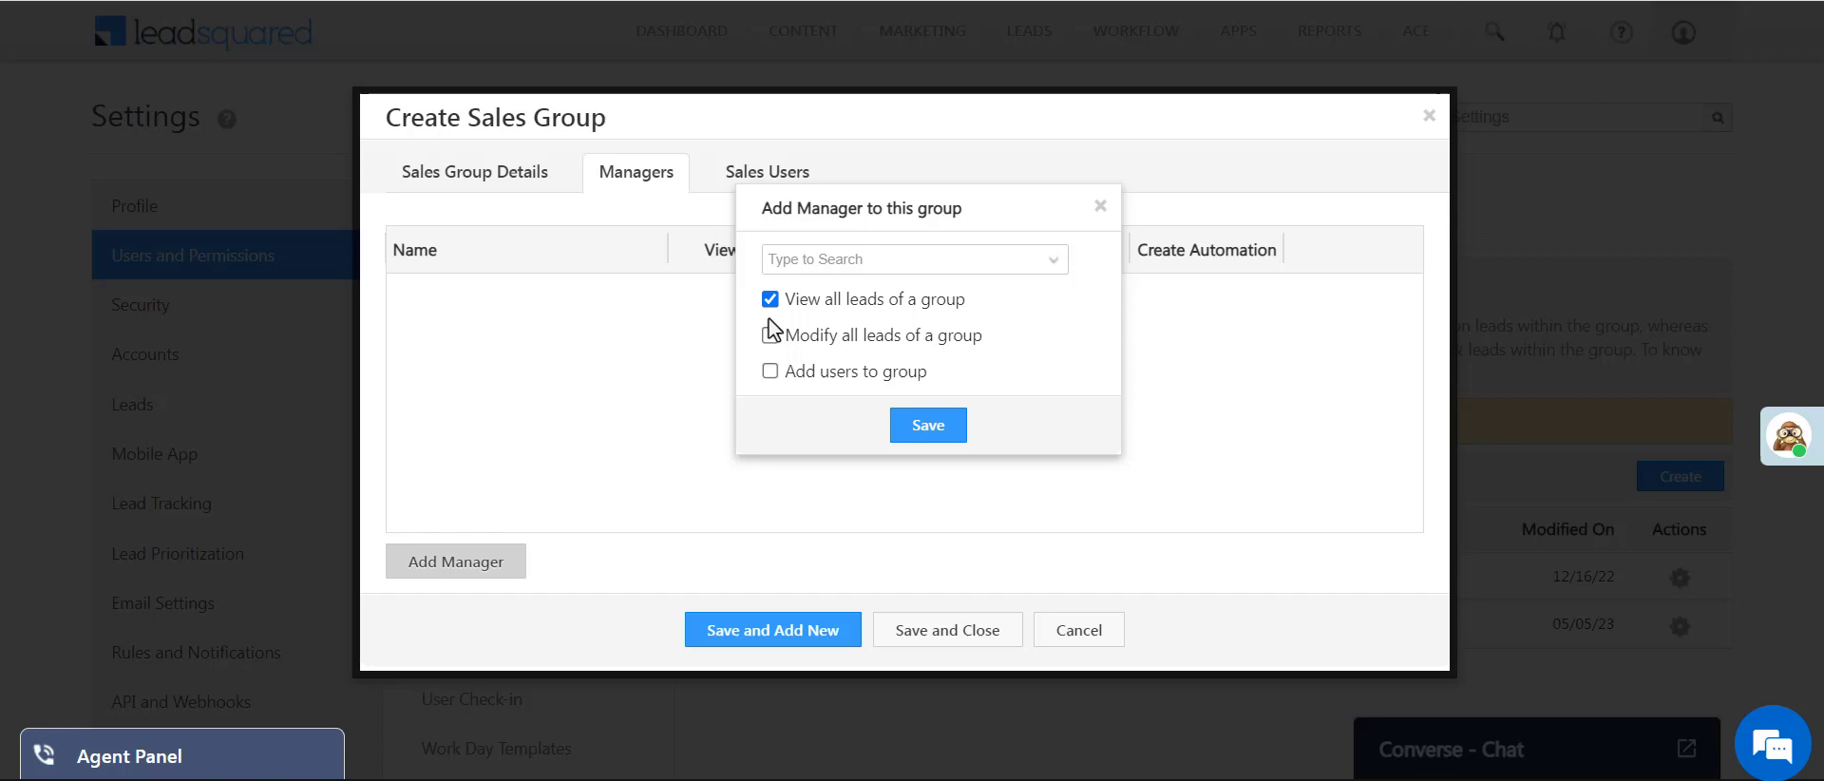
click(770, 336)
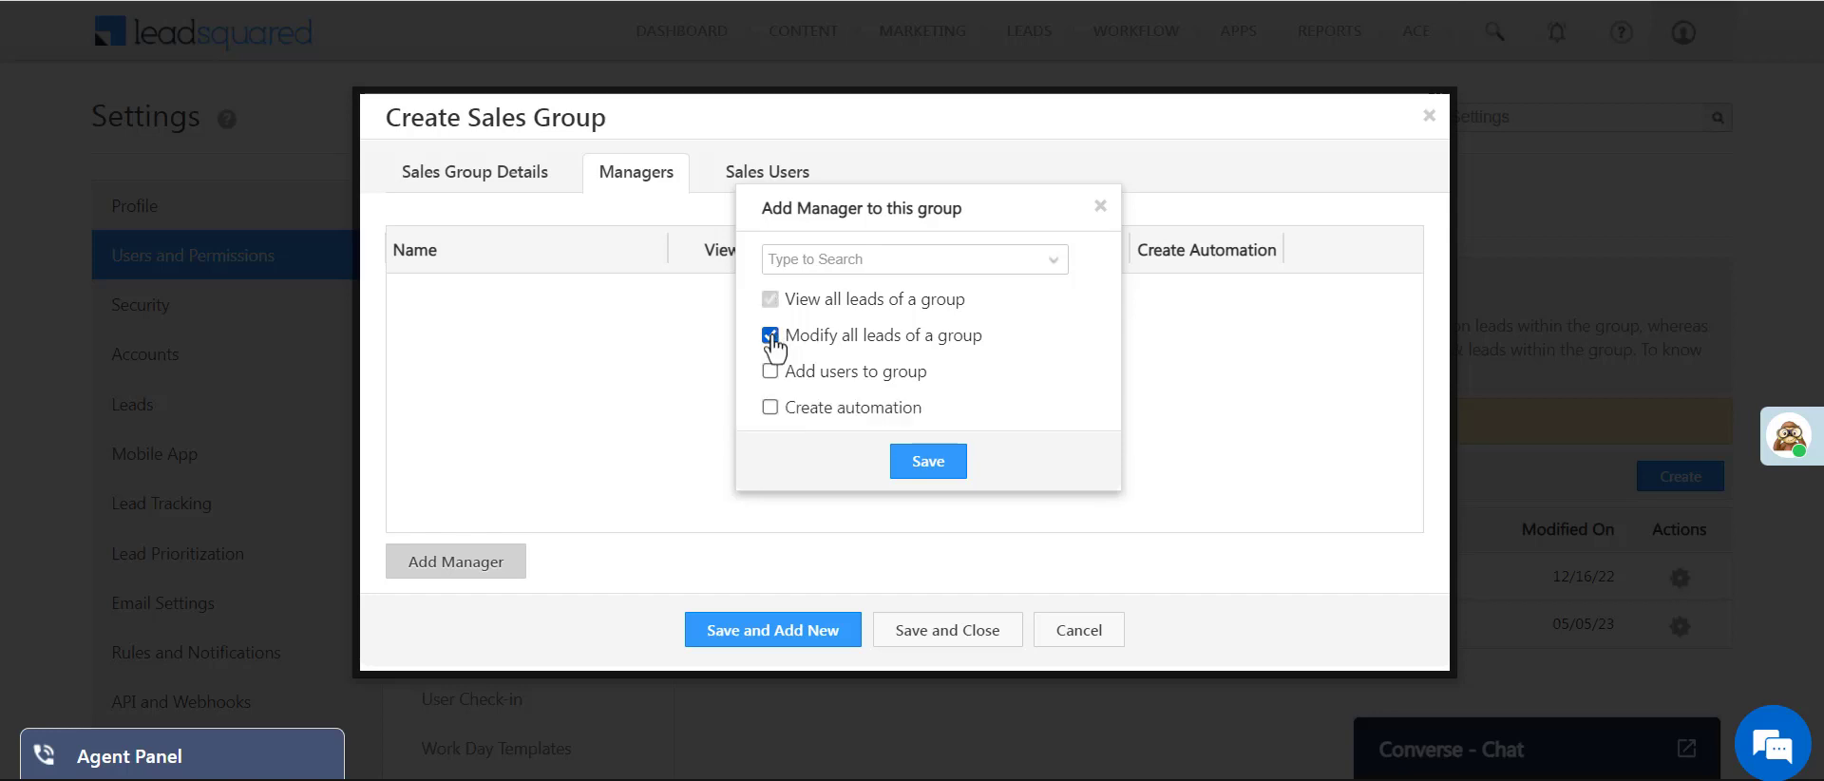
click(770, 371)
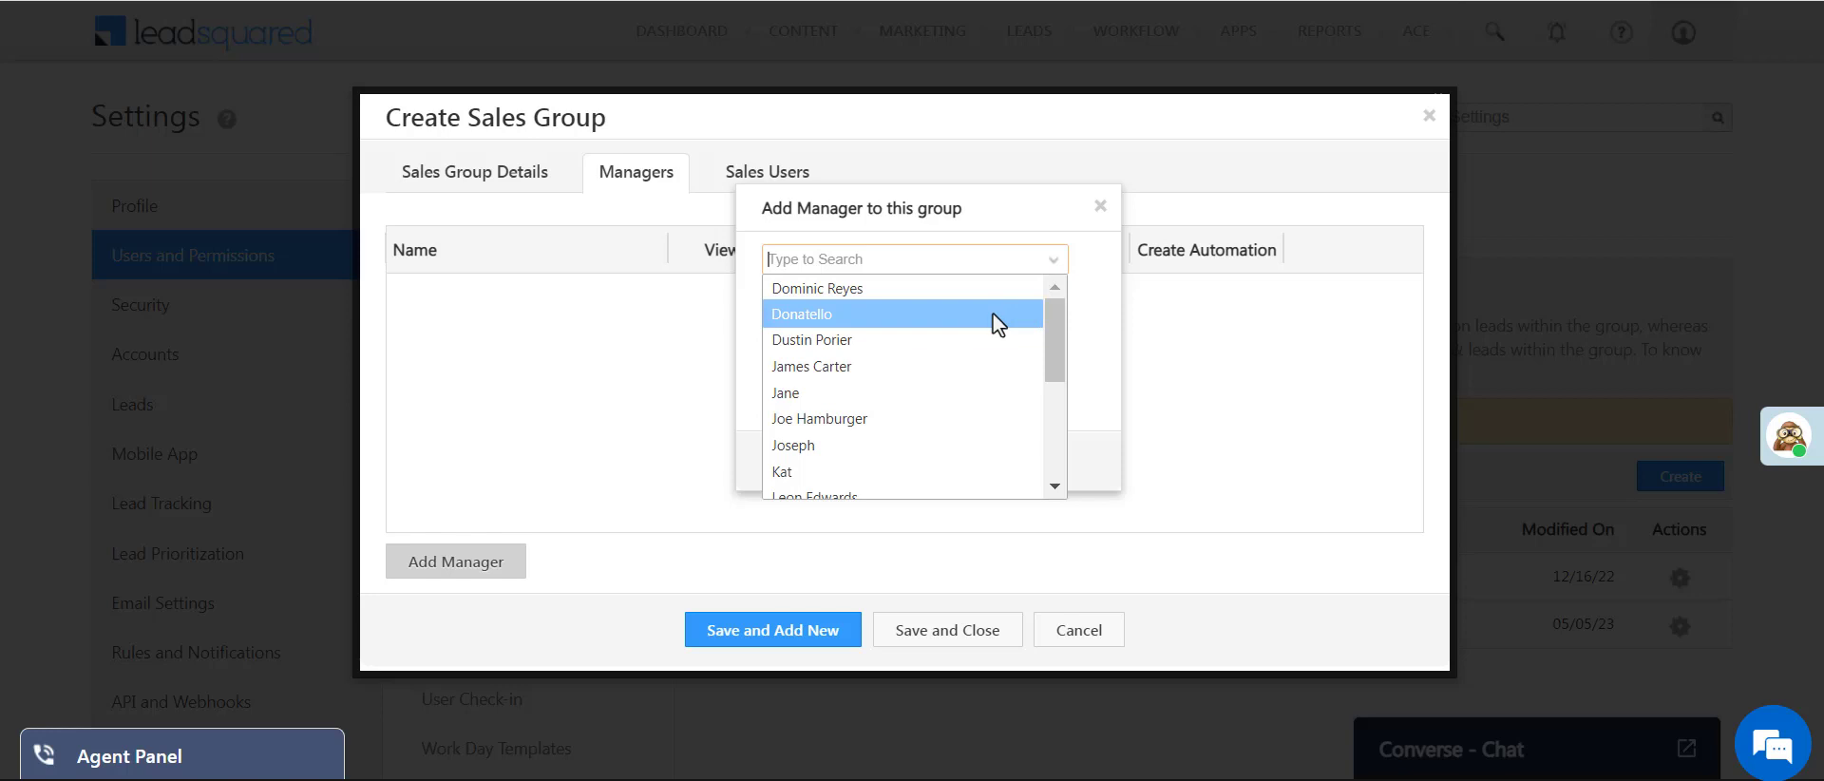
click(812, 341)
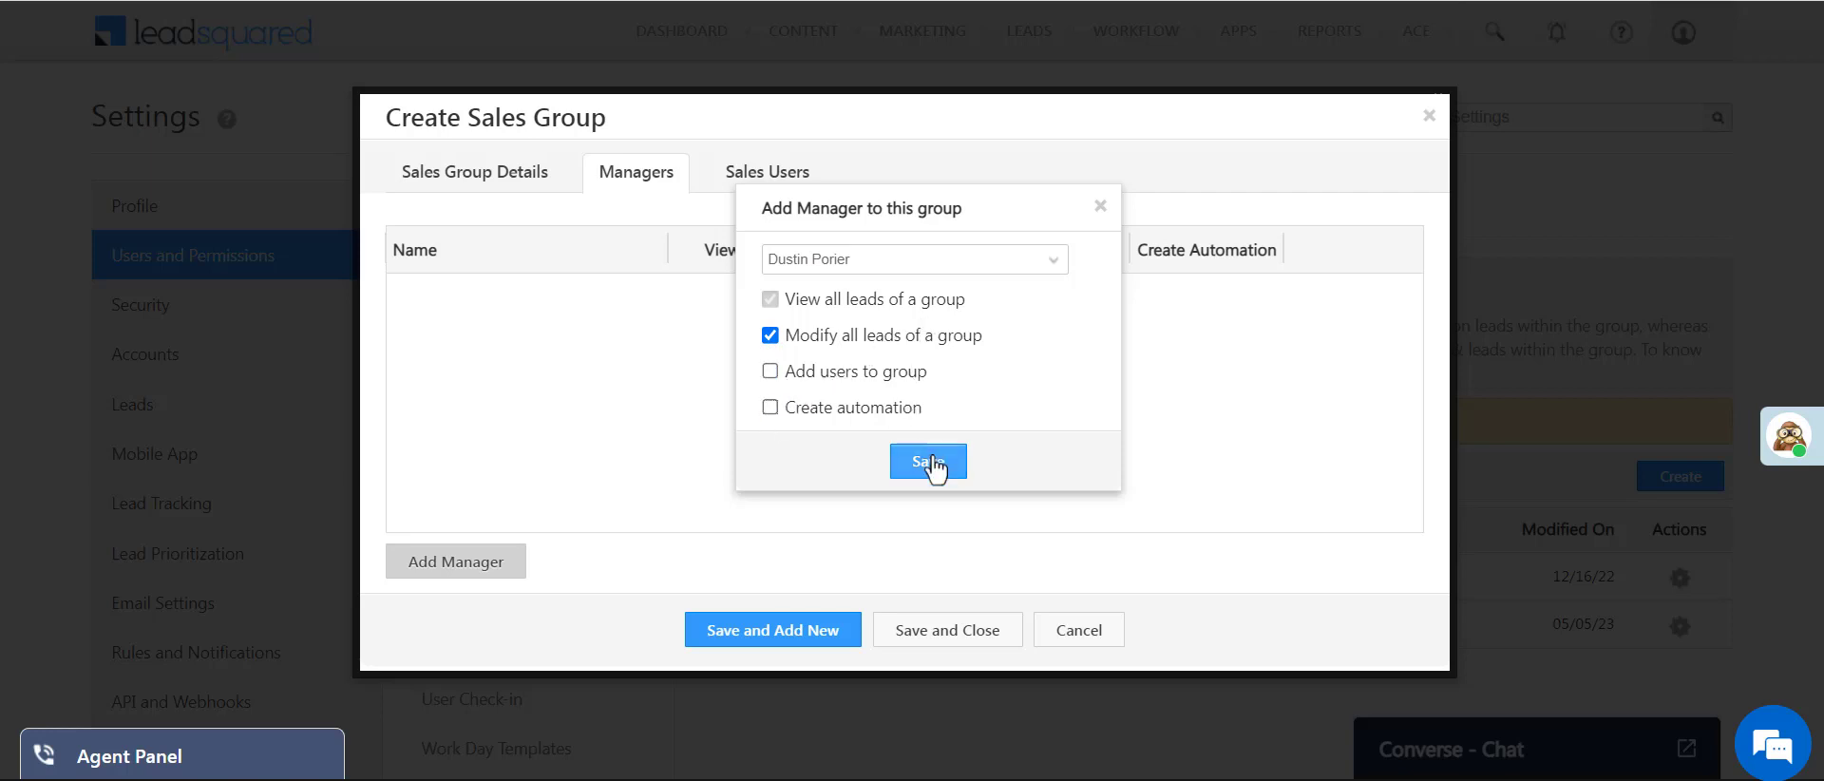
click(928, 462)
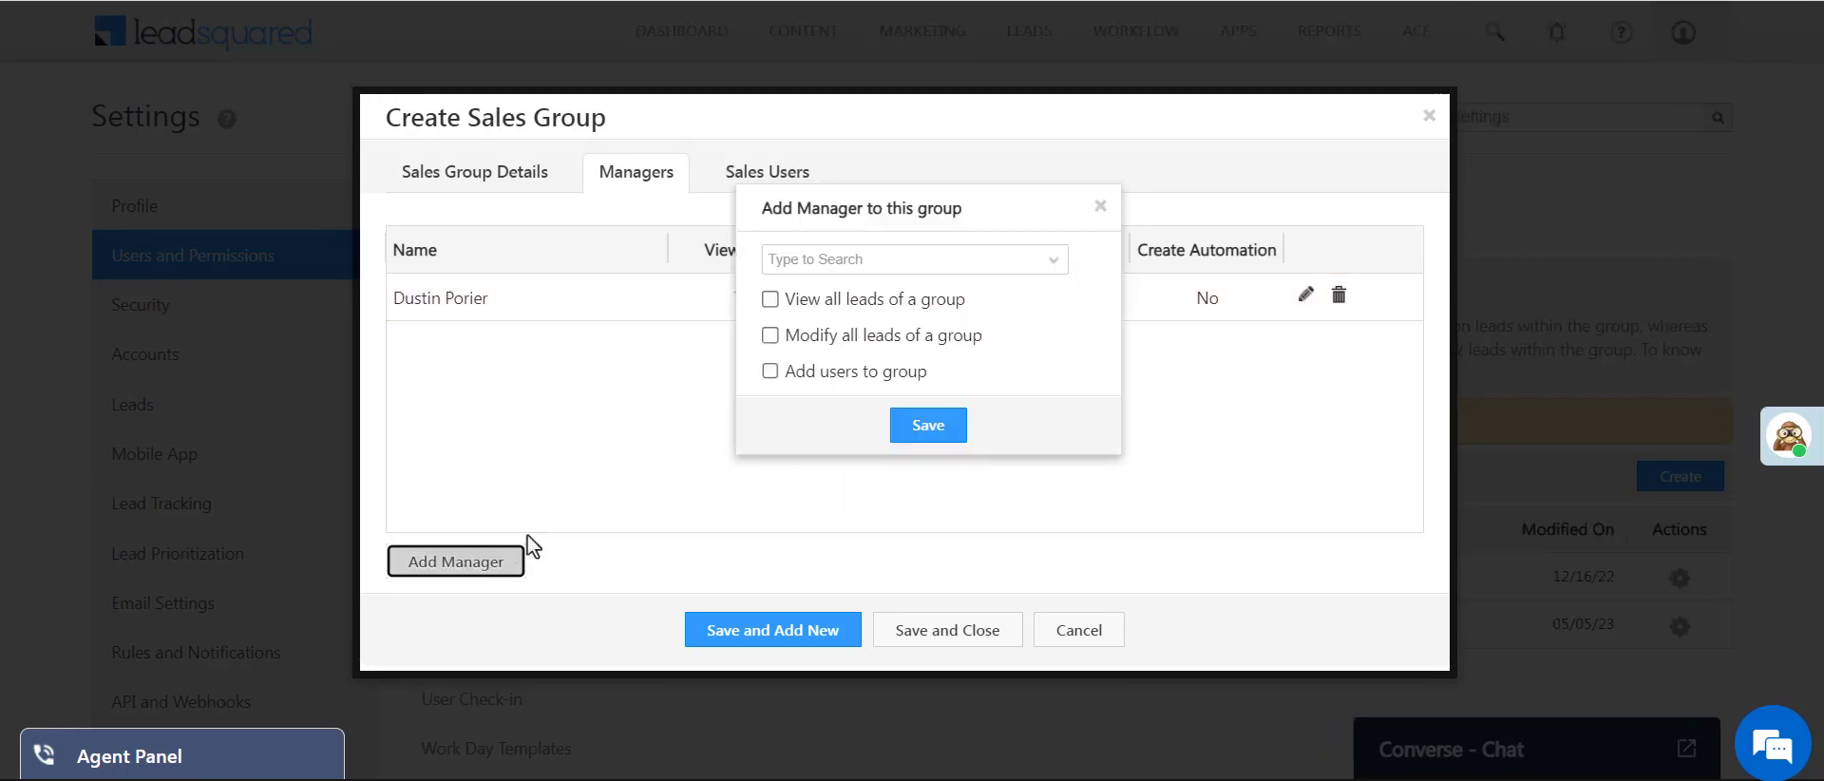
click(912, 261)
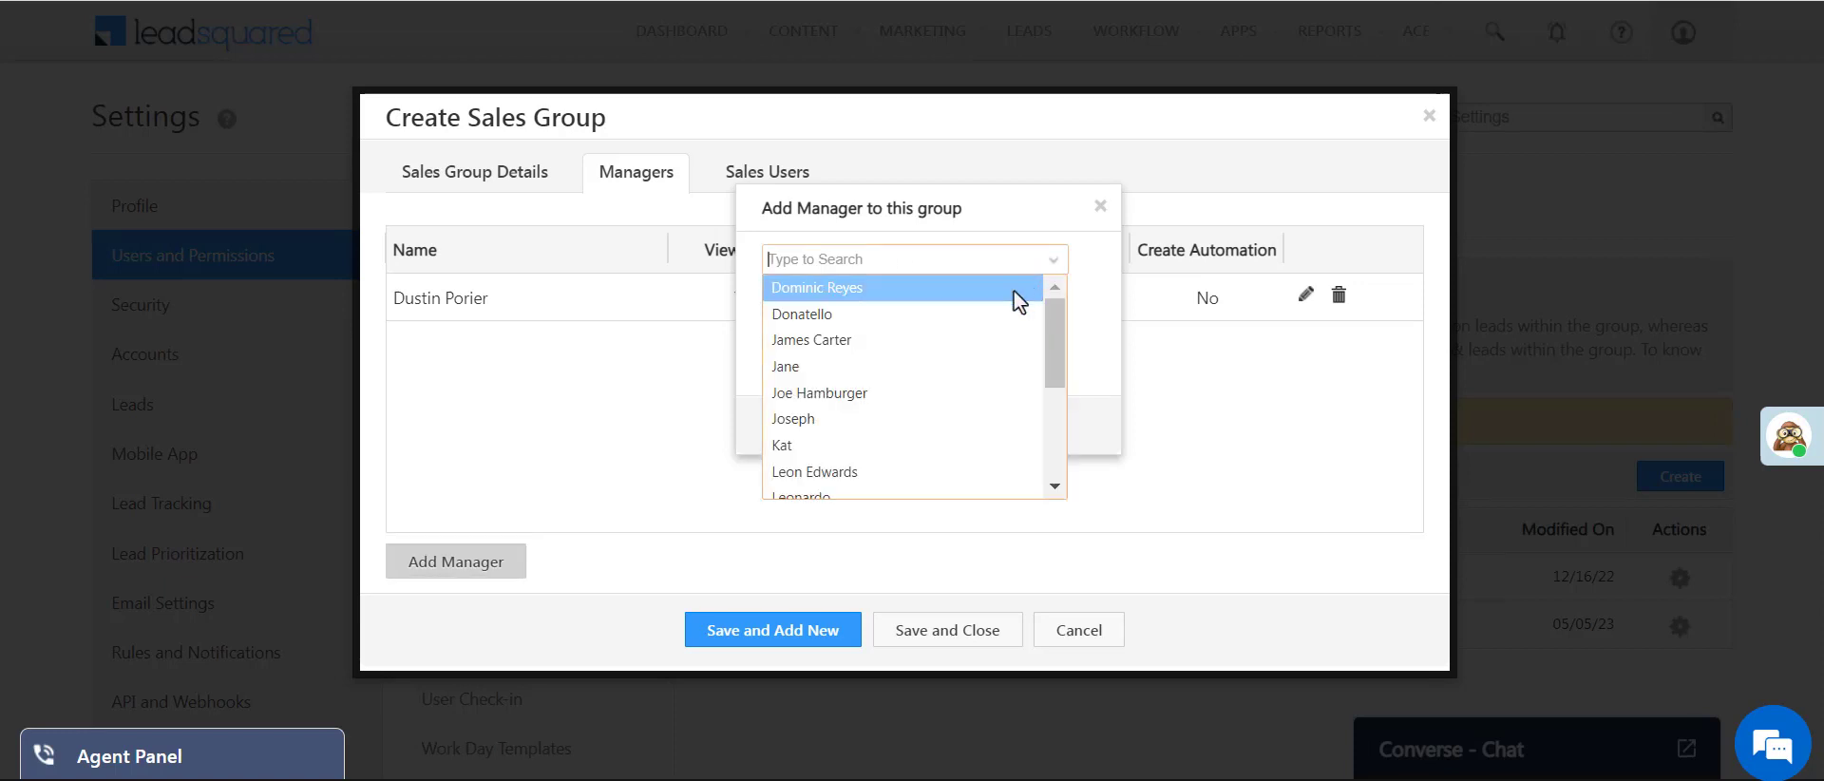
click(817, 287)
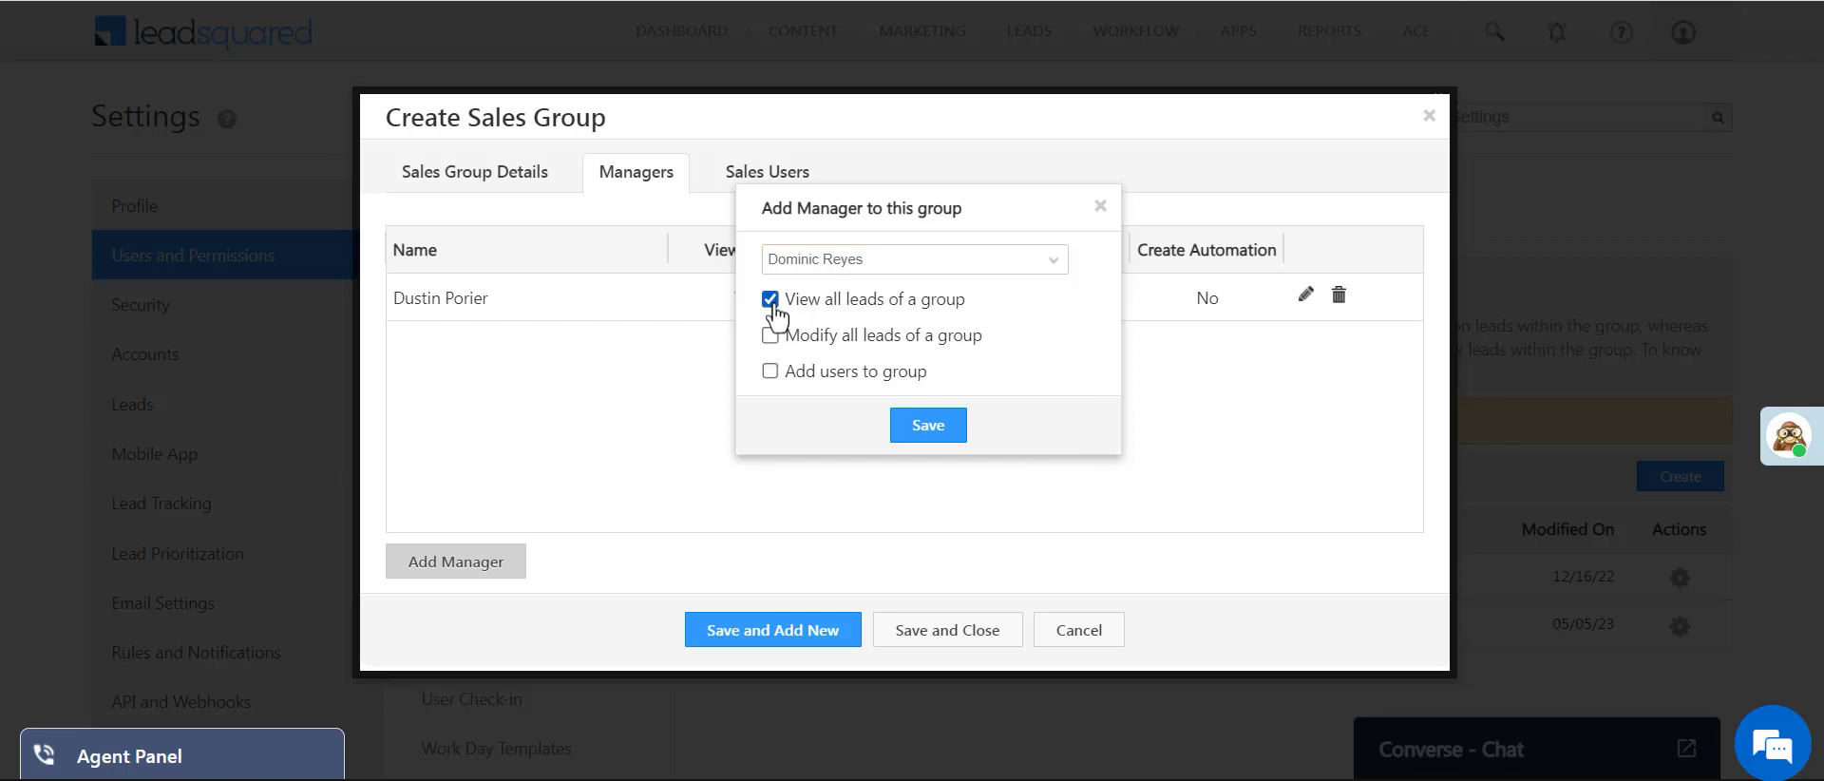
click(770, 371)
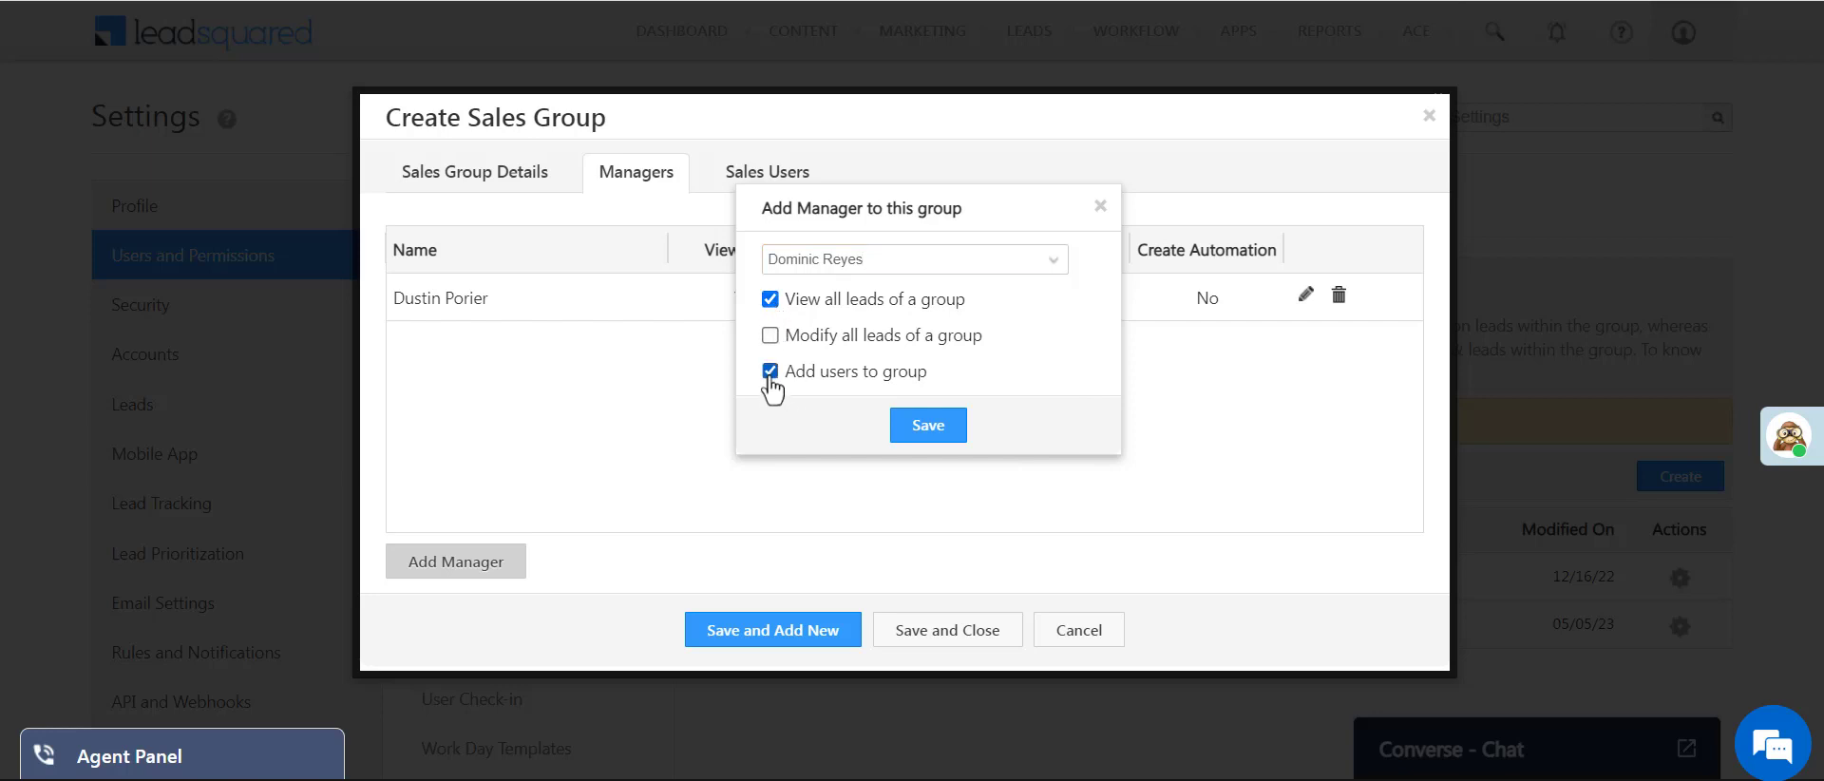
click(928, 425)
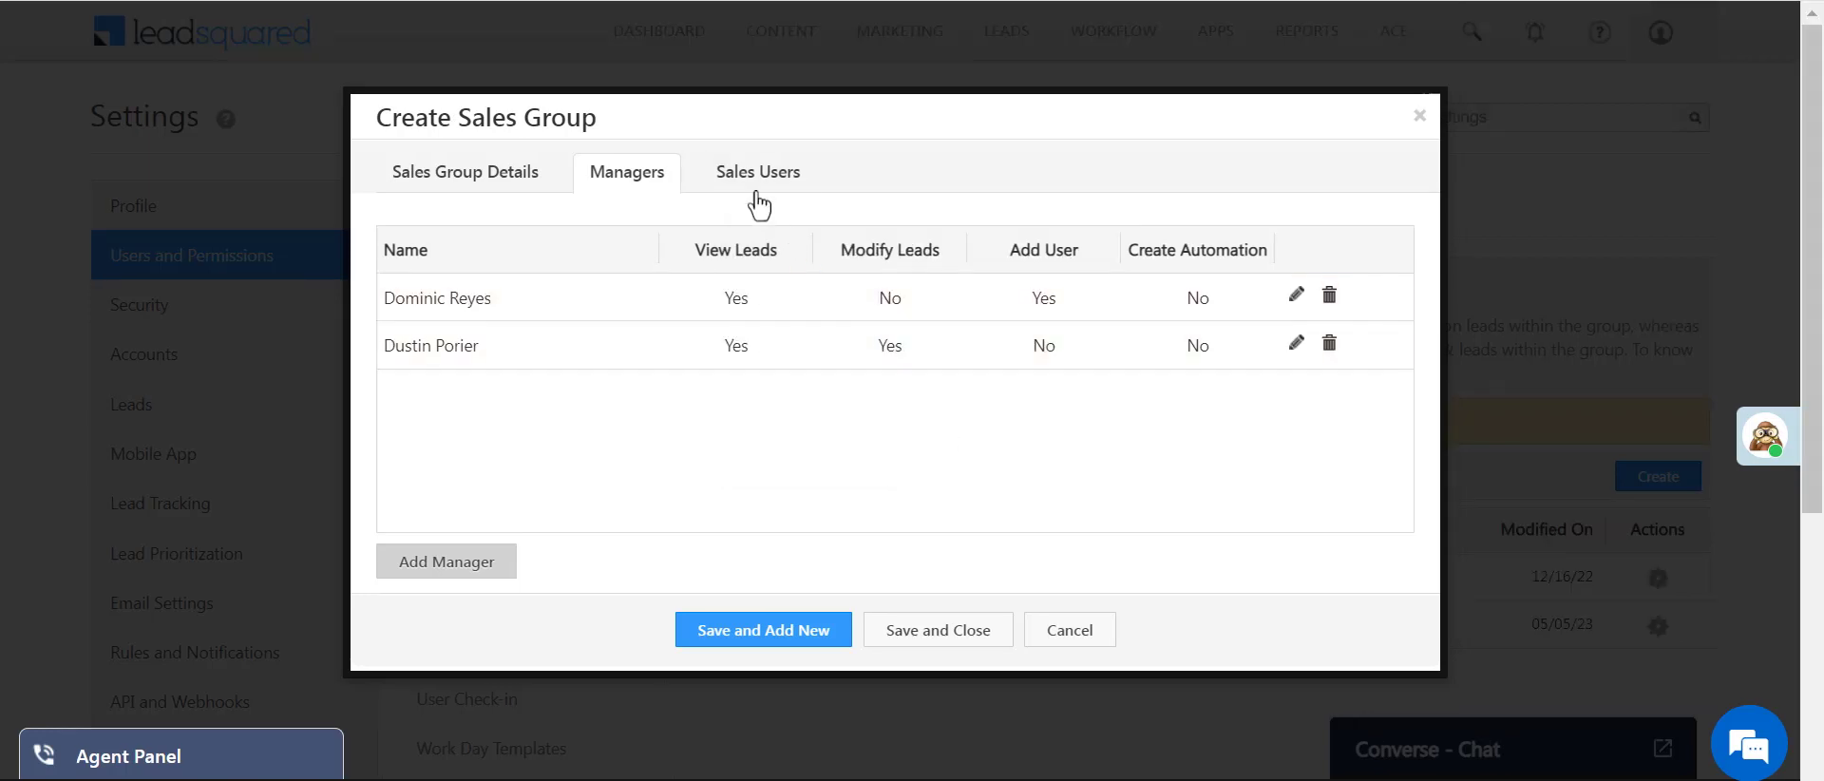
click(757, 173)
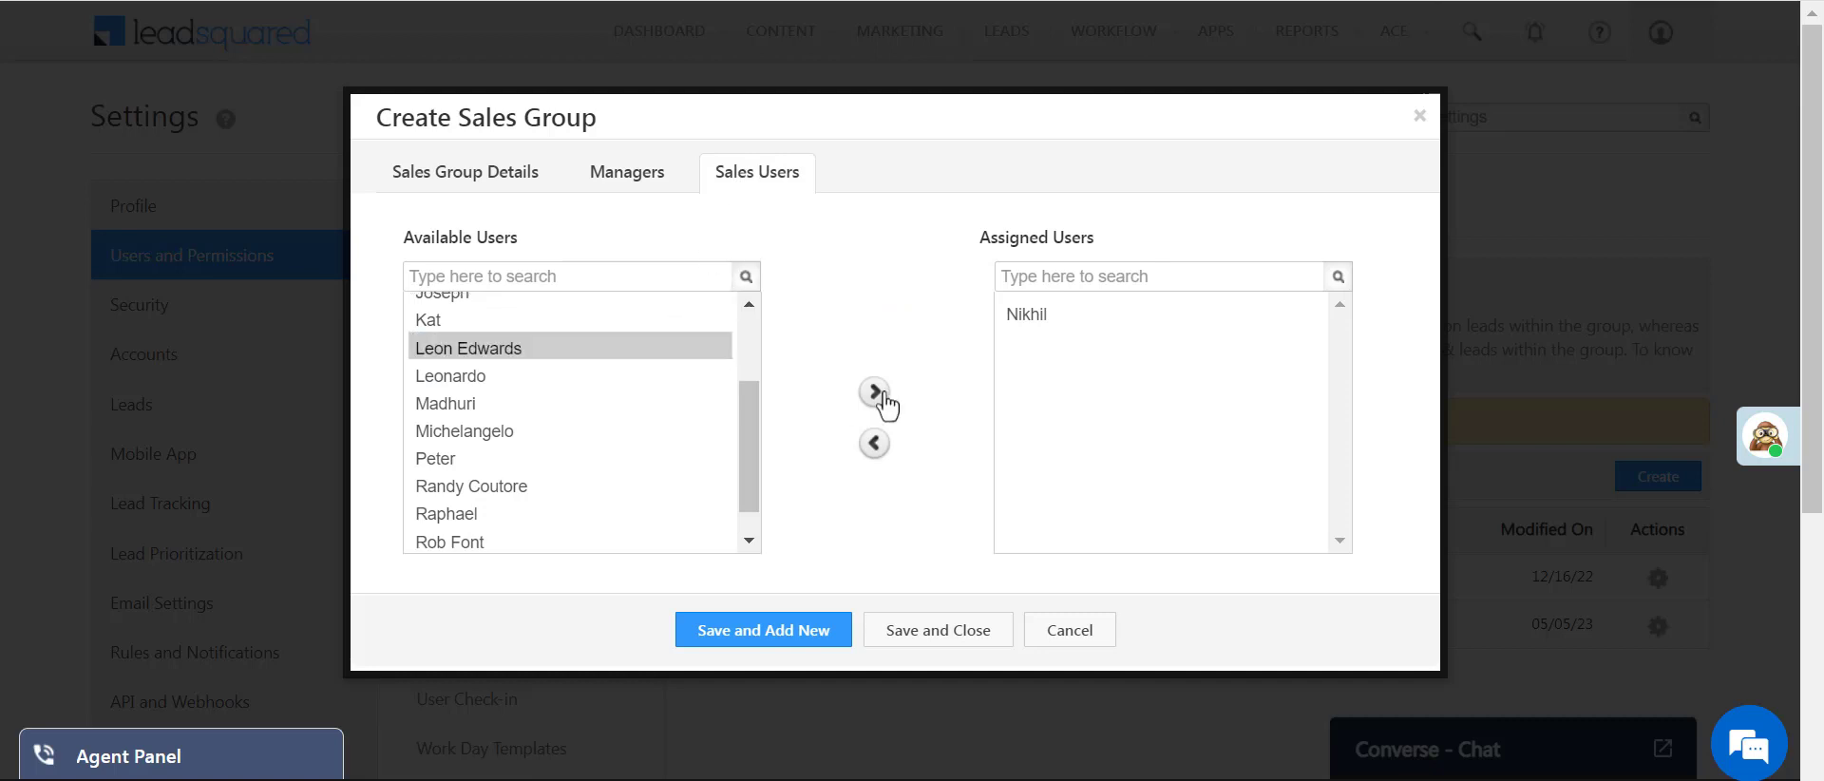
click(874, 391)
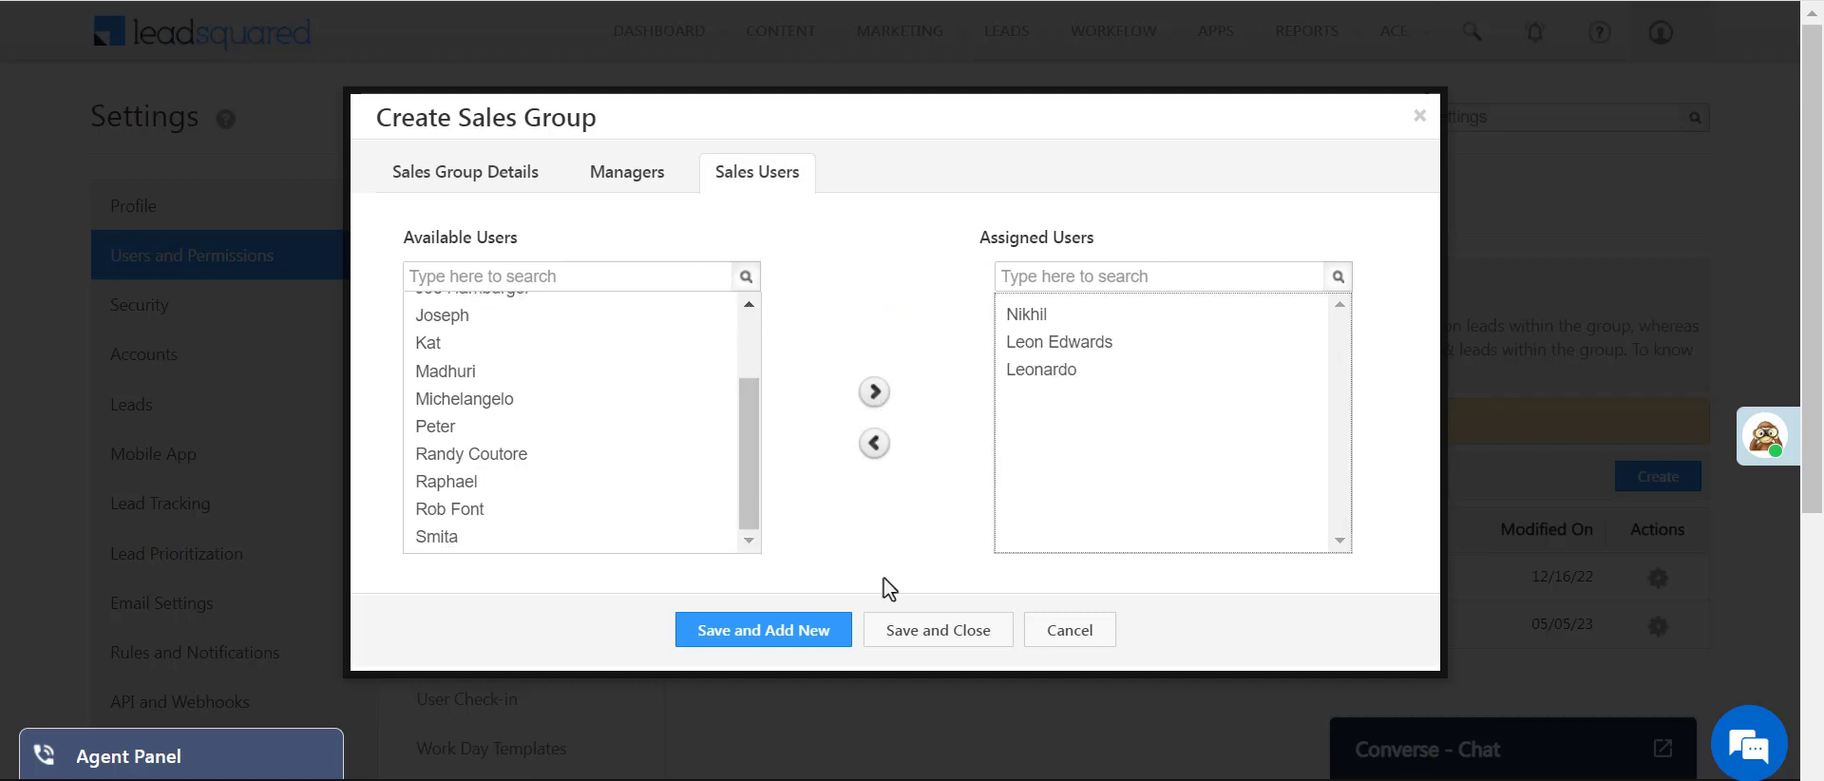
click(939, 631)
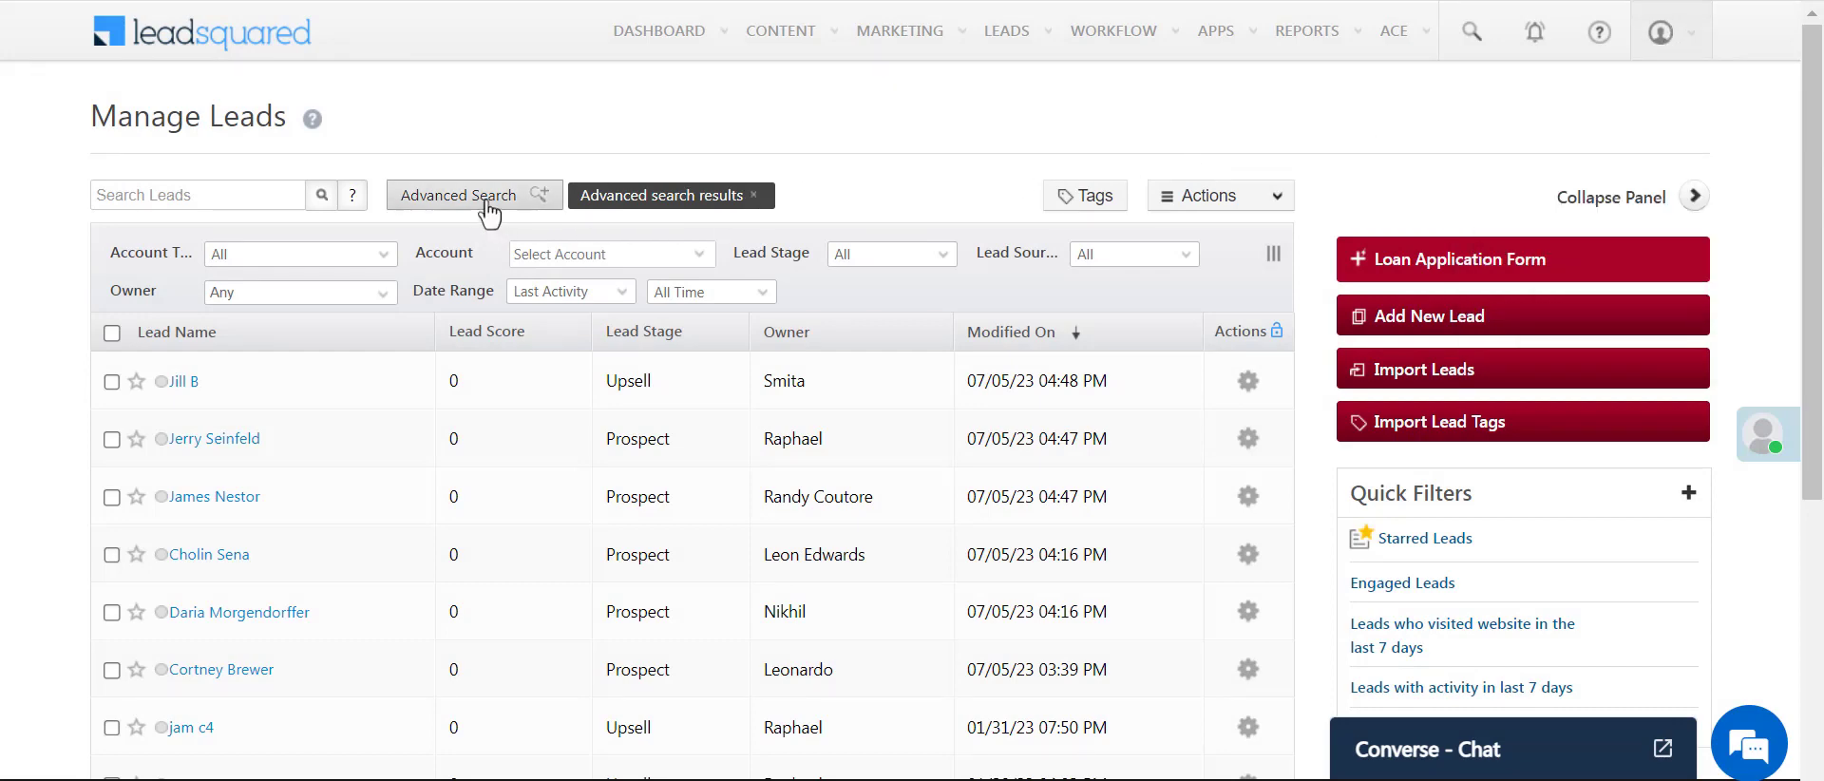
click(456, 196)
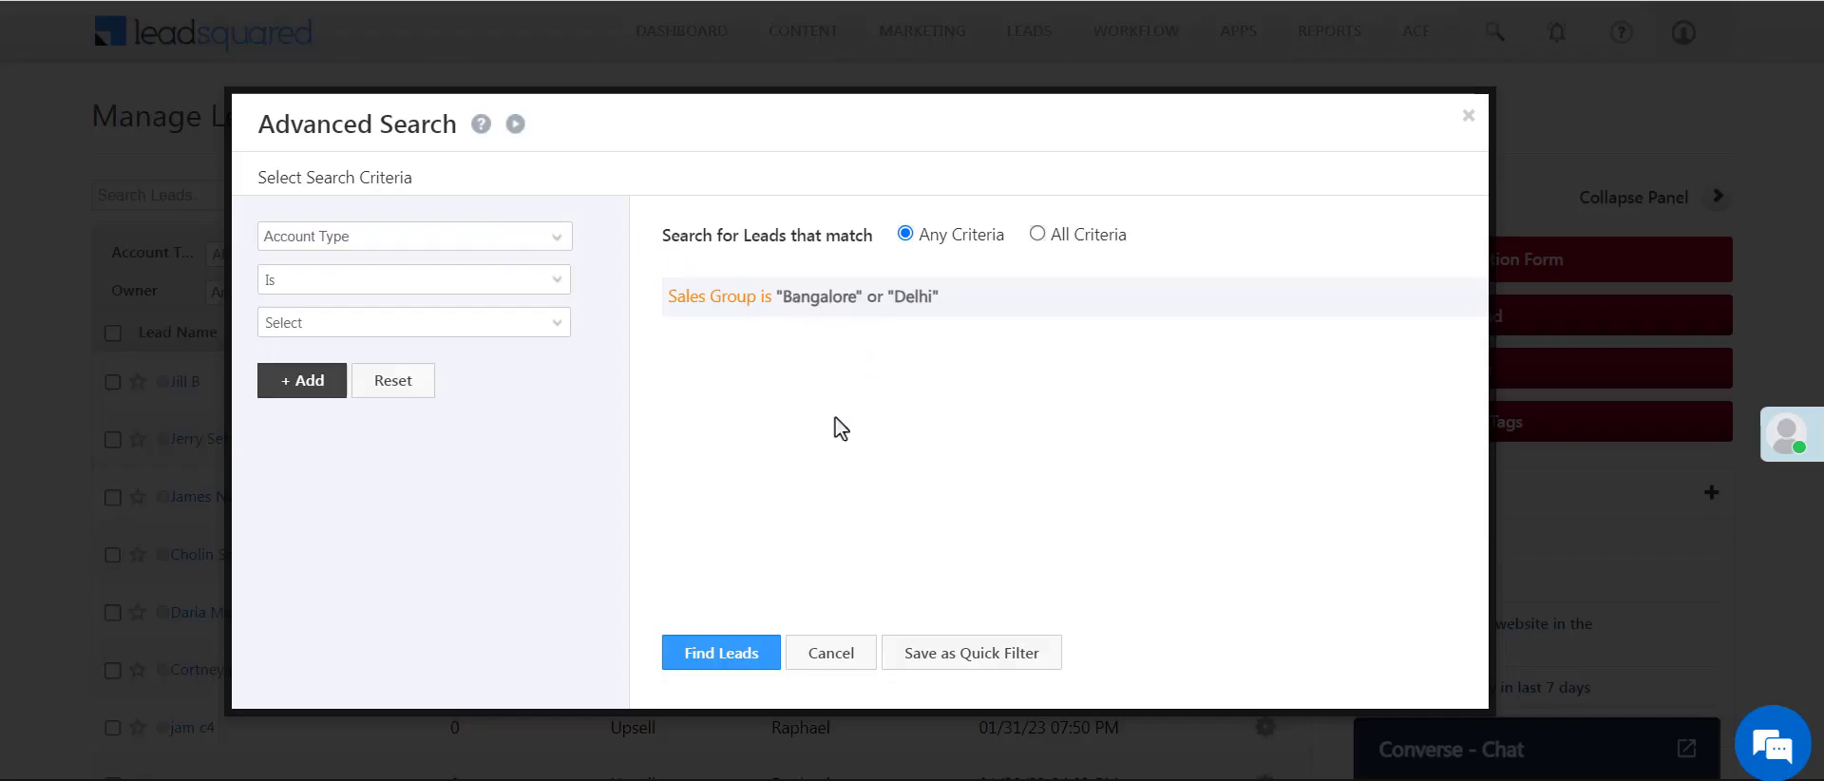
click(720, 654)
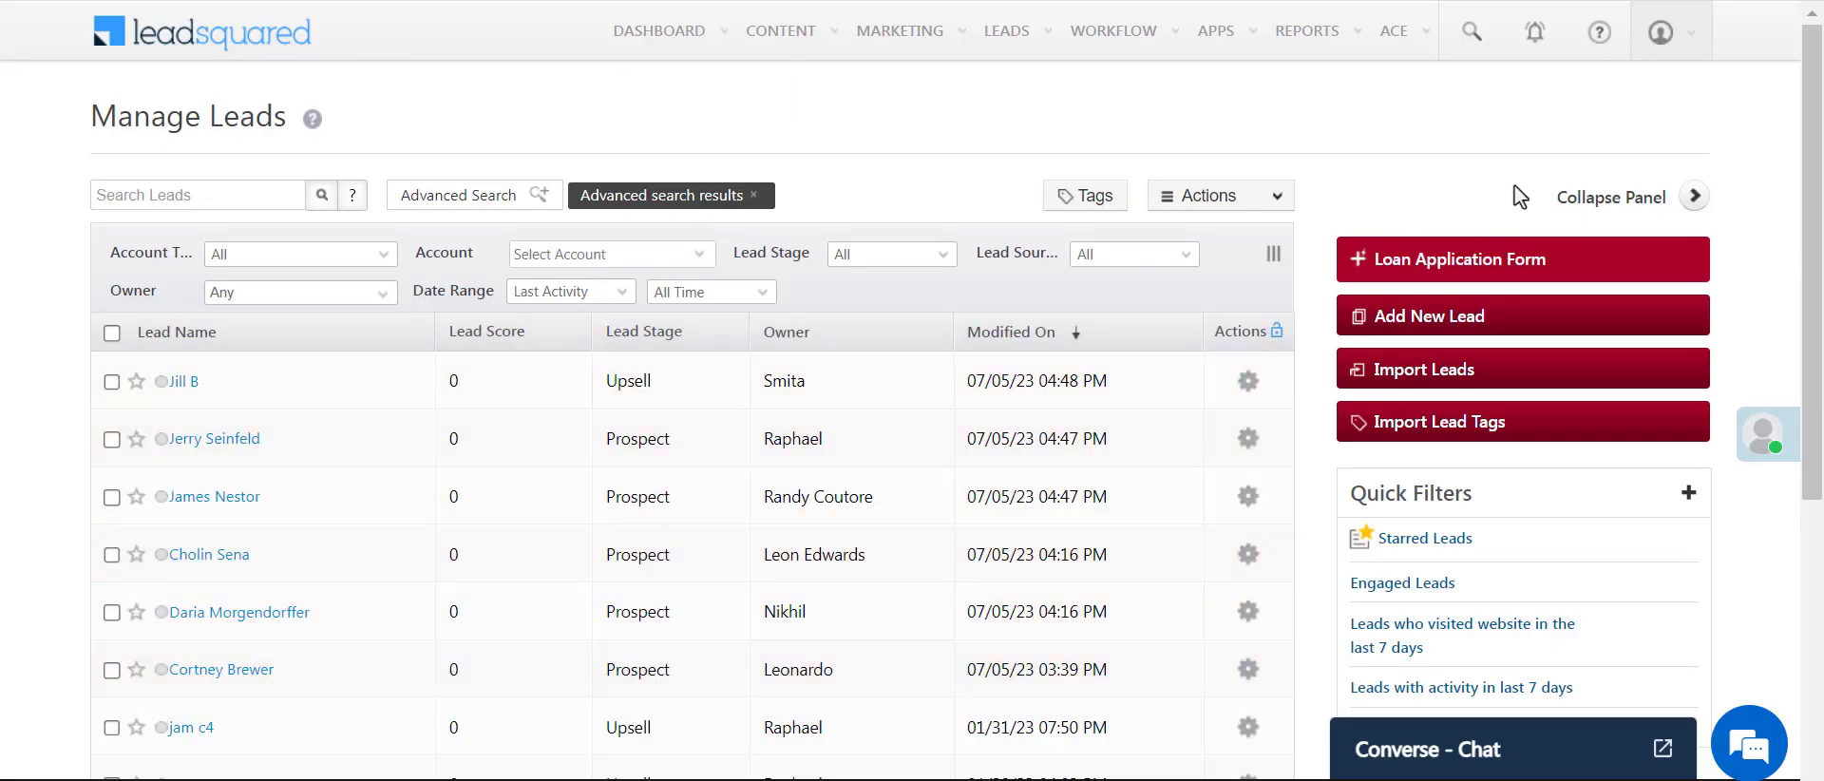
click(1665, 33)
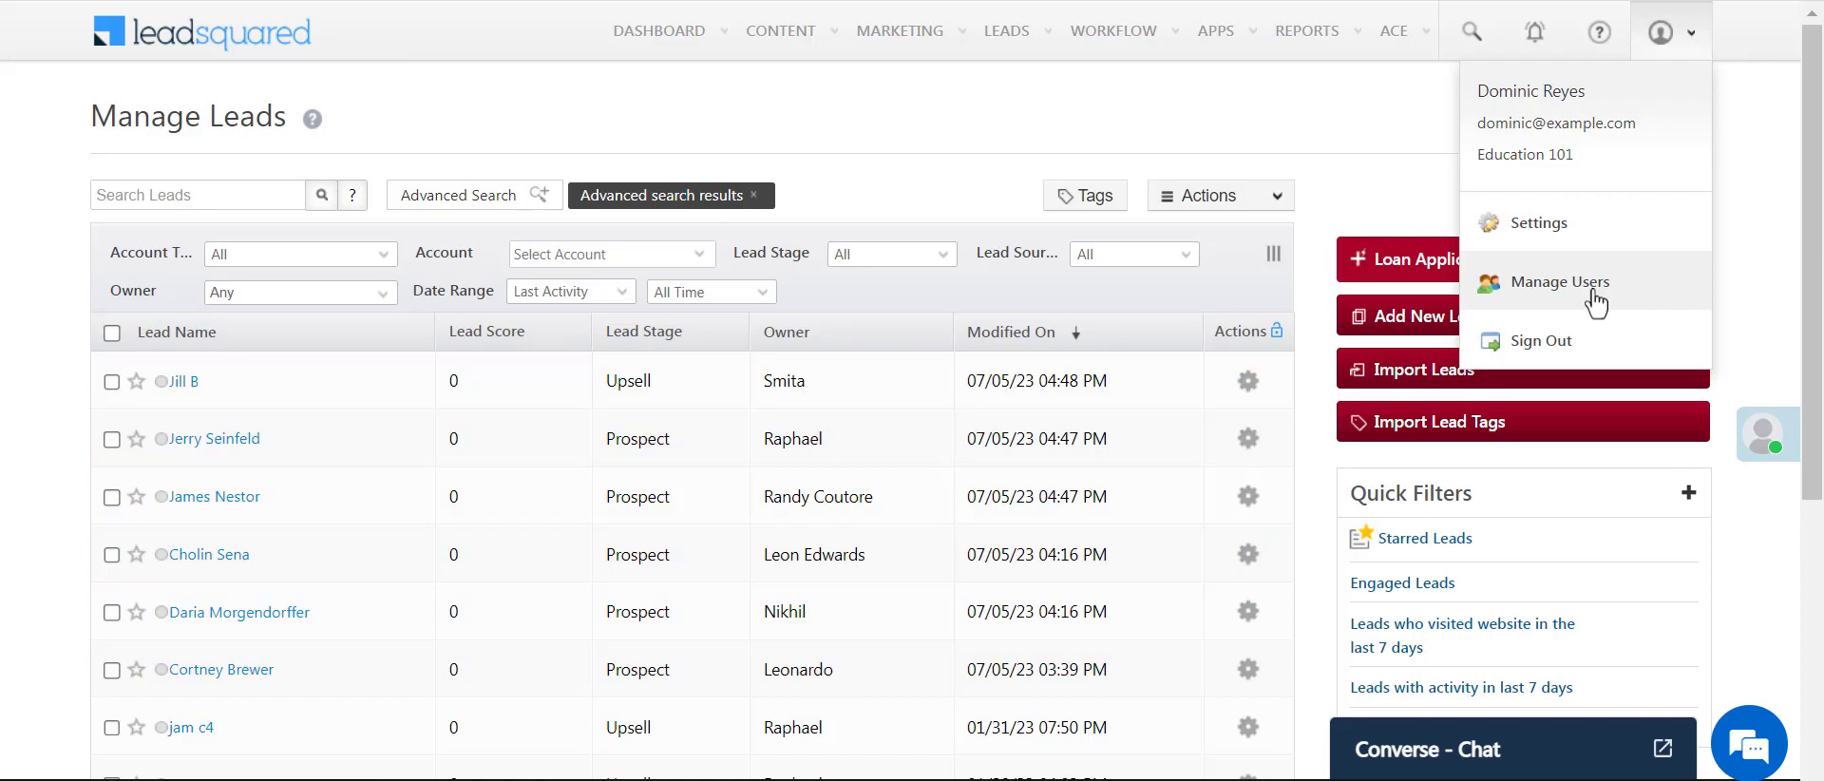
Start a new user from Manage Users and begin assigning the Bangalore group under Group Access
click(1558, 283)
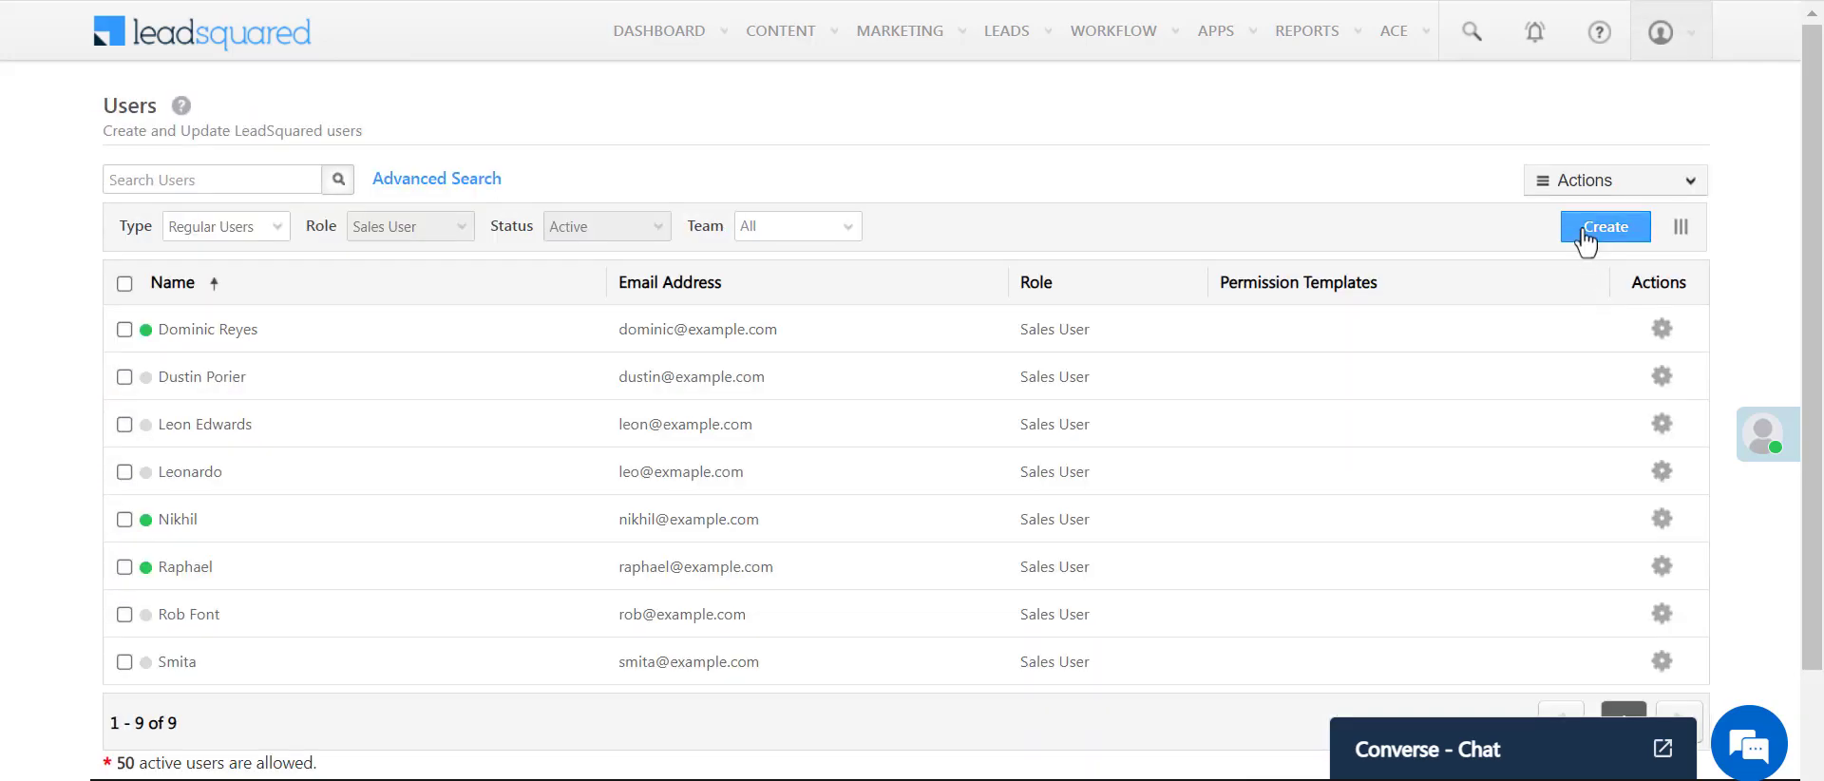
click(1603, 226)
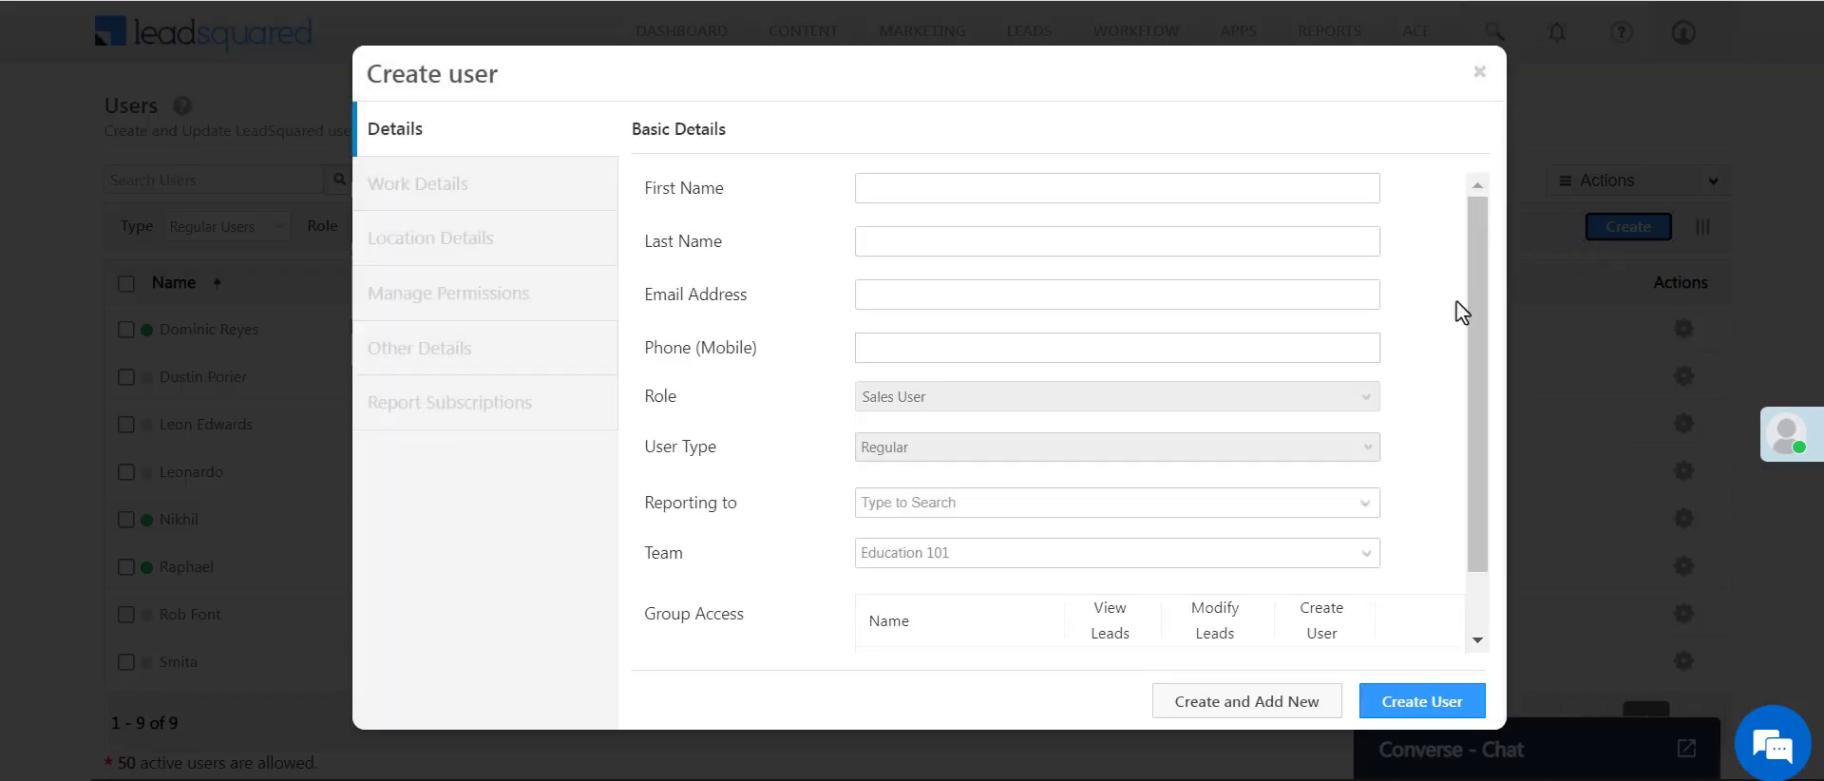
click(910, 636)
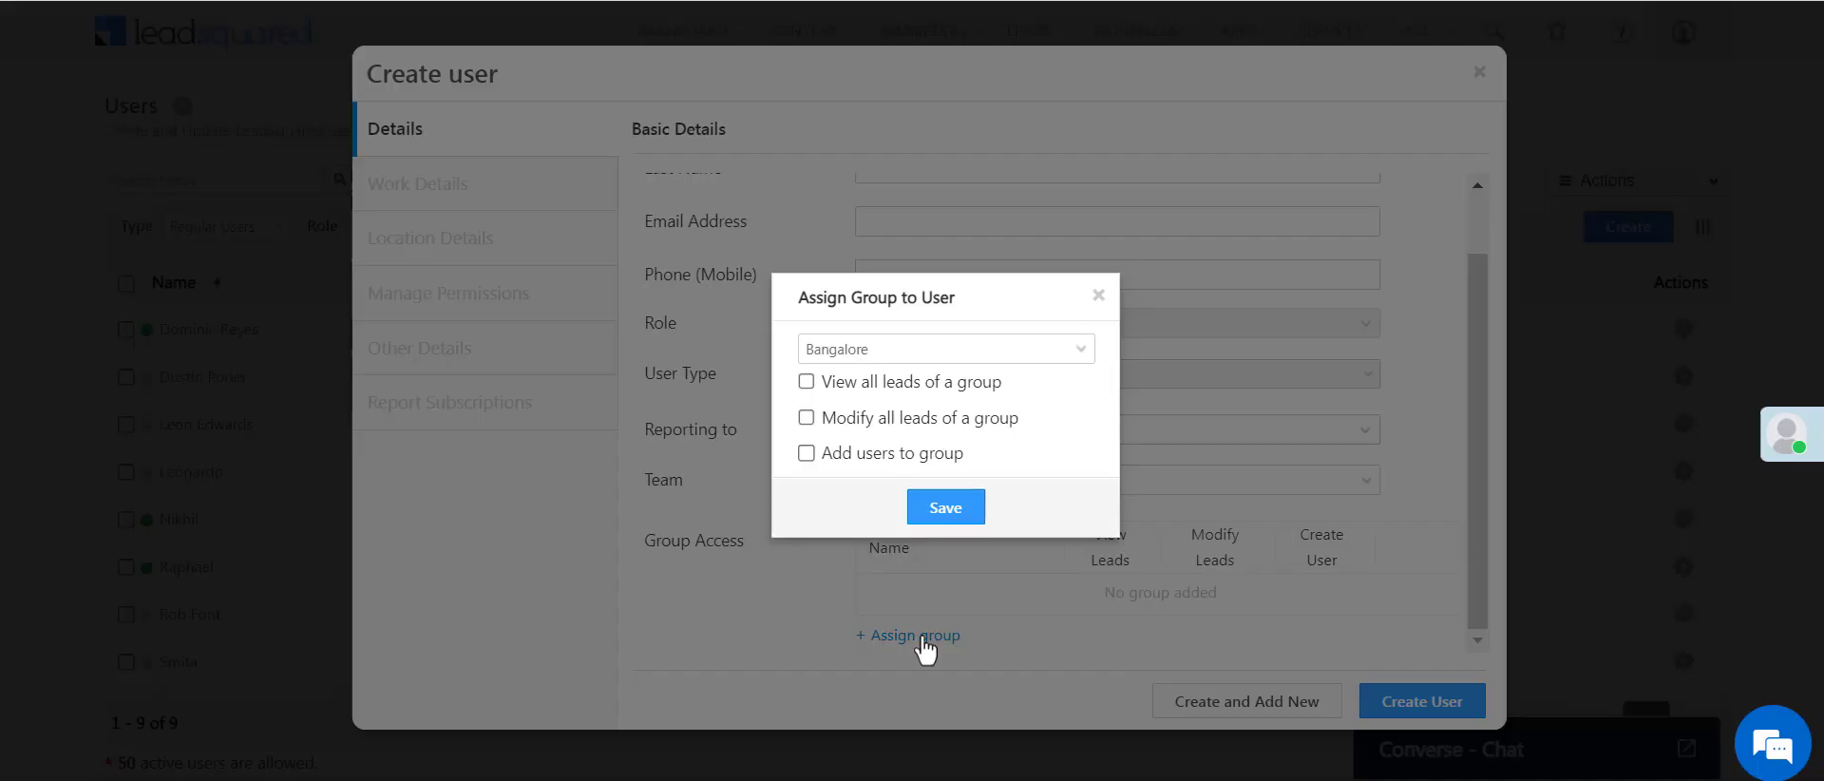